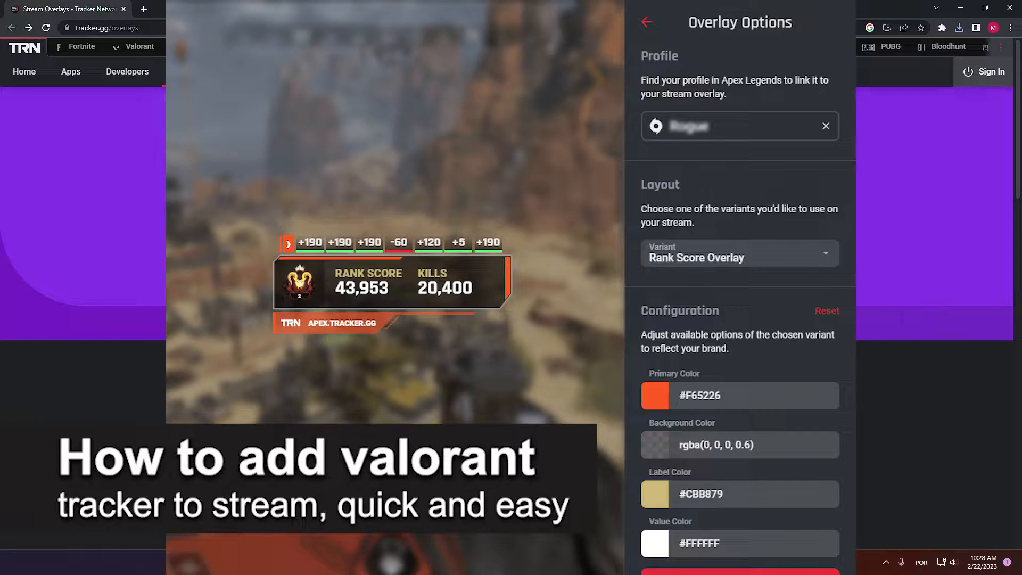
Return to the Tracker Network stream overlays page and look over the available overlay options
{"action": "left_click", "coordinate": [647, 22]}
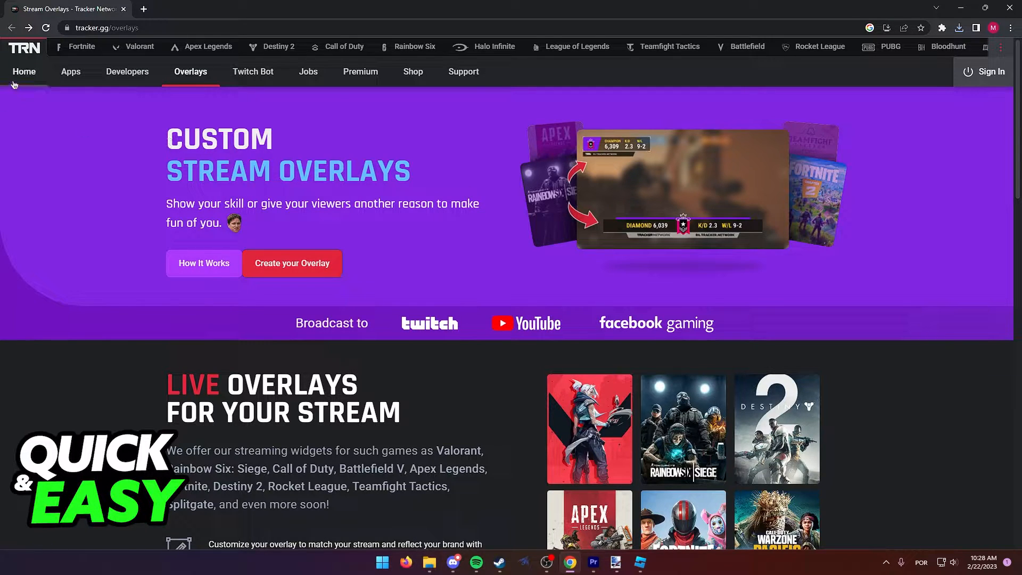
{"action": "left_click", "coordinate": [25, 71]}
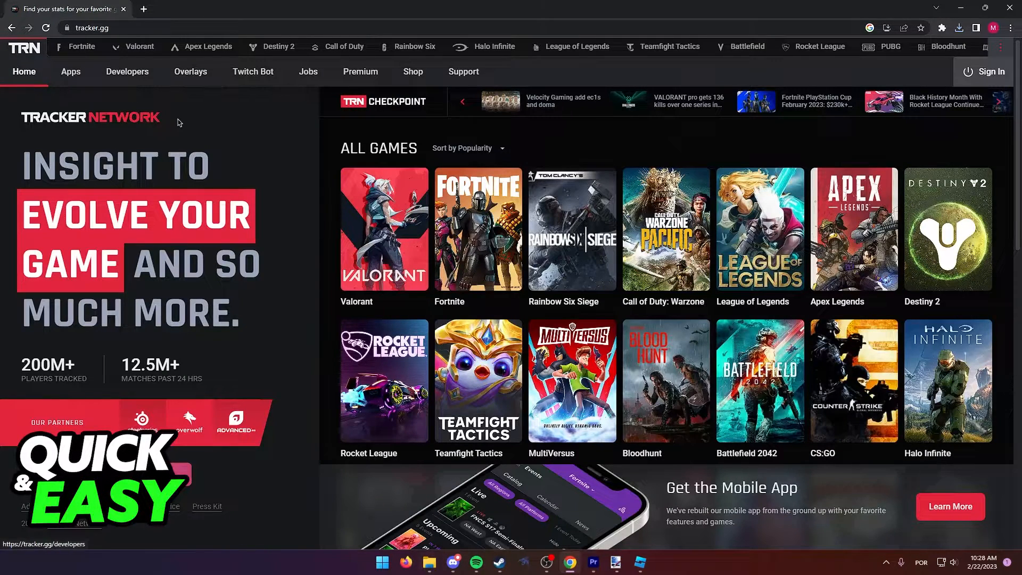
{"action": "left_click", "coordinate": [189, 71]}
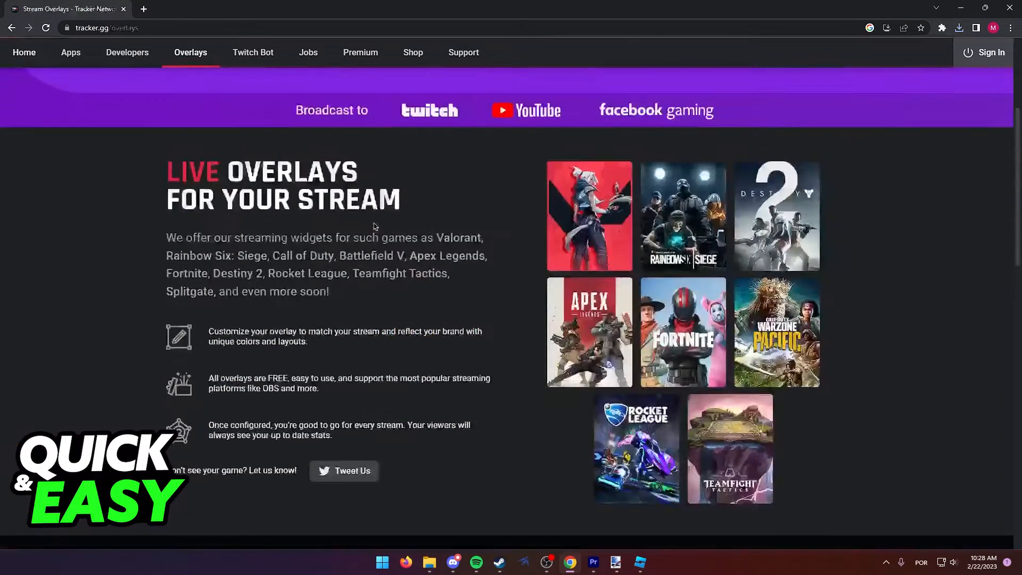
{"action": "scroll", "scroll_direction": "up", "scroll_amount": 3}
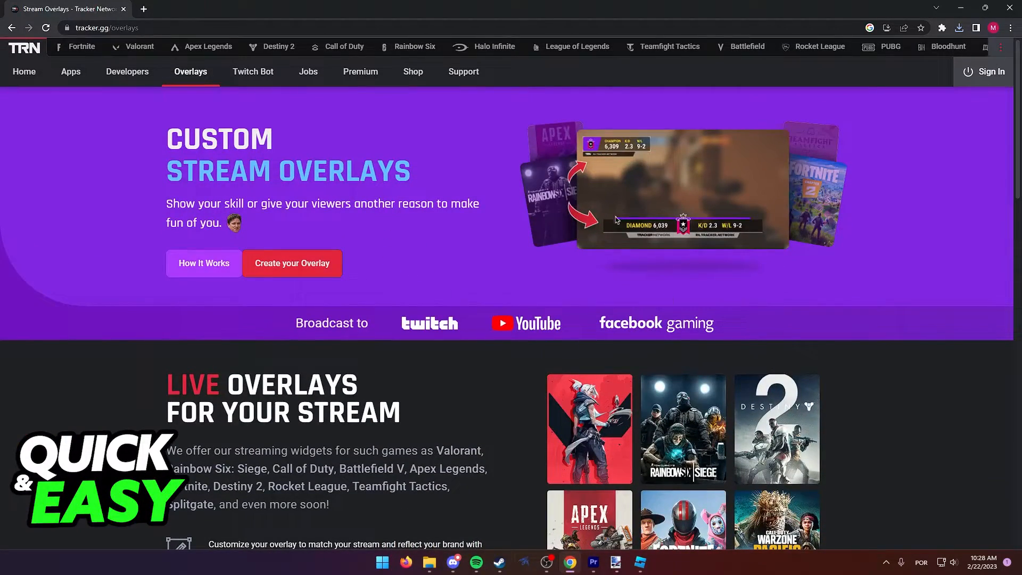
{"action": "scroll", "scroll_direction": "down", "scroll_amount": 3}
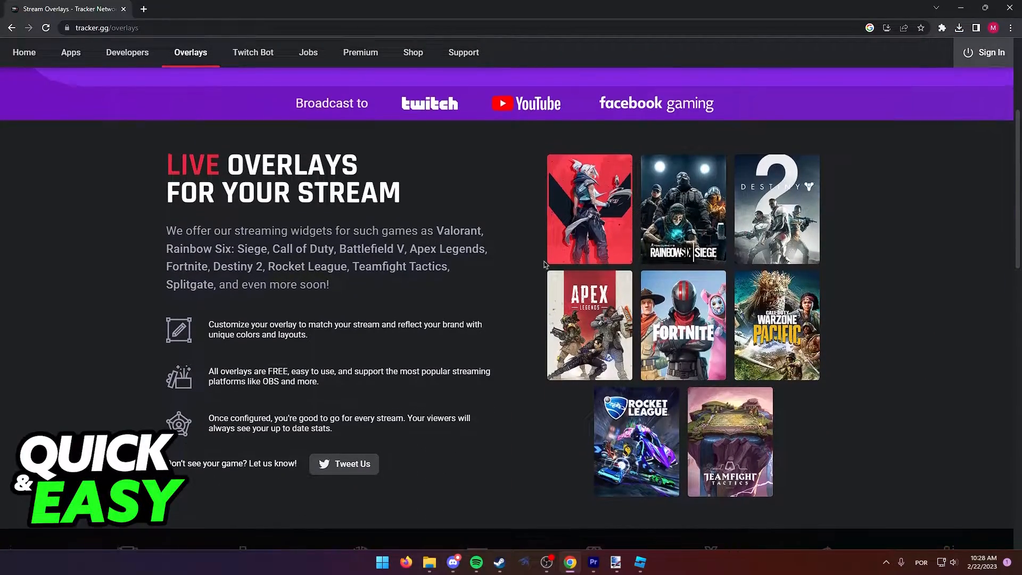
{"action": "scroll", "scroll_direction": "down", "scroll_amount": 3}
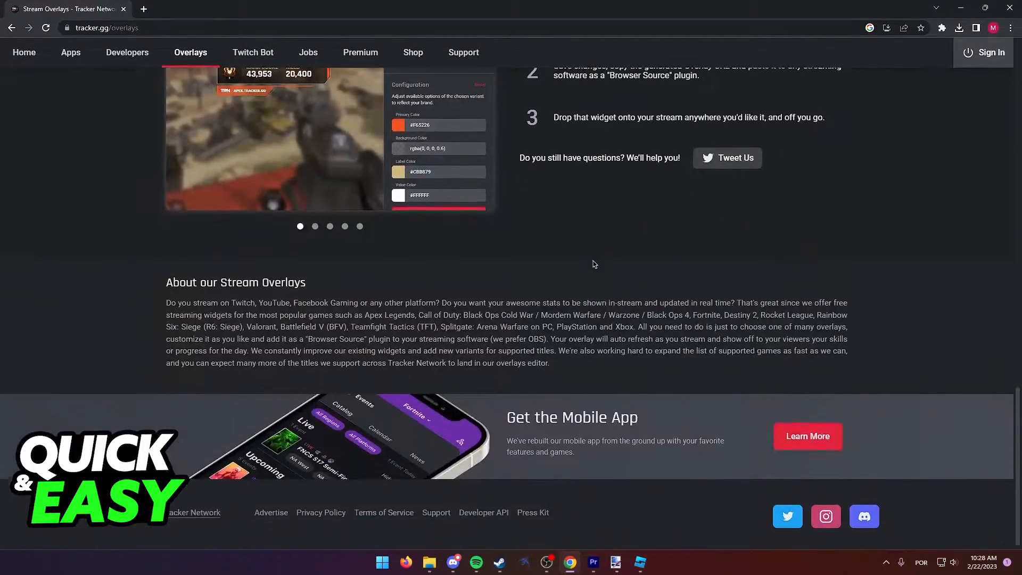
{"action": "scroll", "scroll_direction": "up", "scroll_amount": 3}
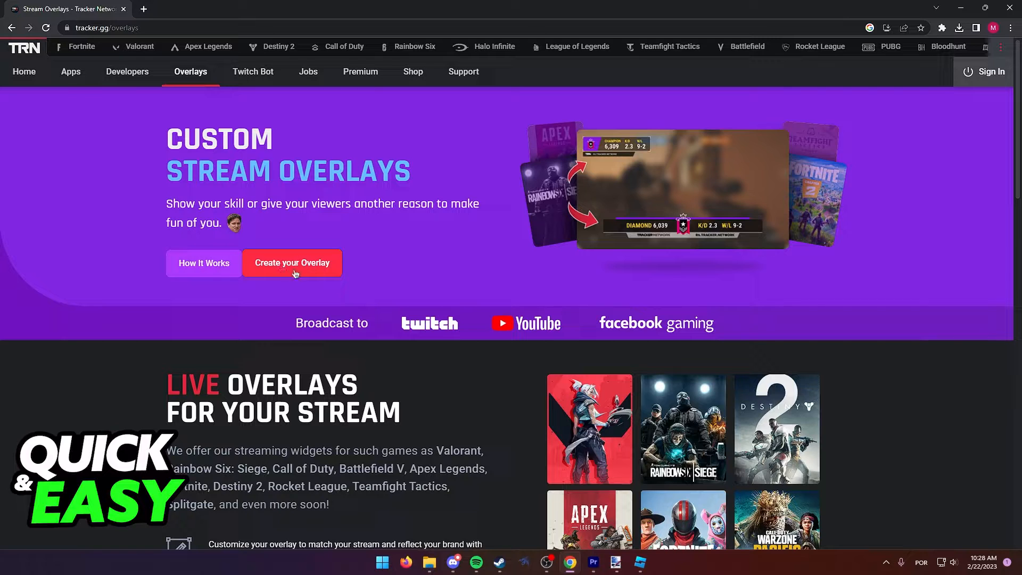
Start a new stream overlay and choose Valorant as its game
{"action": "left_click", "coordinate": [292, 263]}
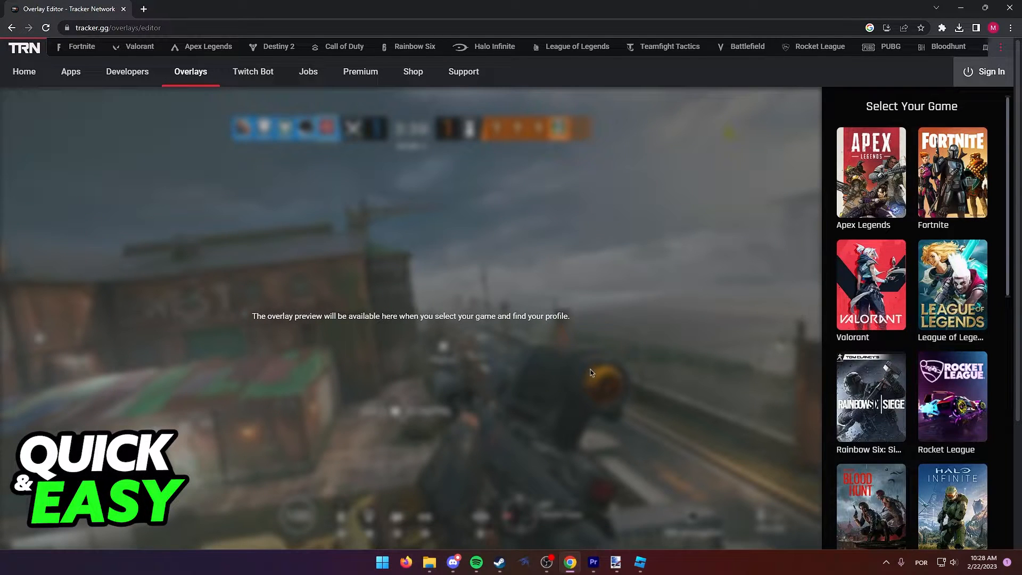
{"action": "mouse_move", "coordinate": [568, 260]}
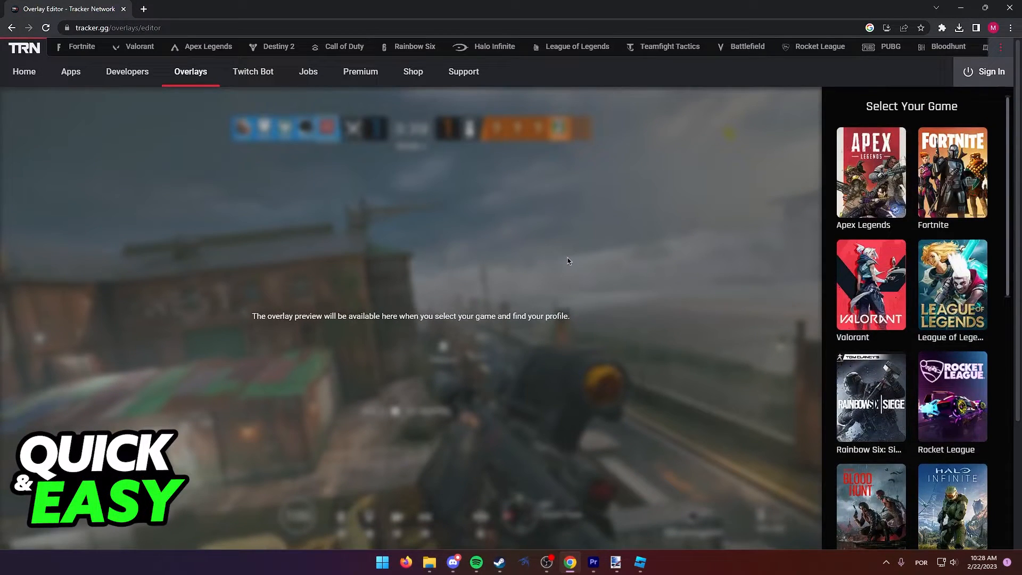
{"action": "mouse_move", "coordinate": [383, 172]}
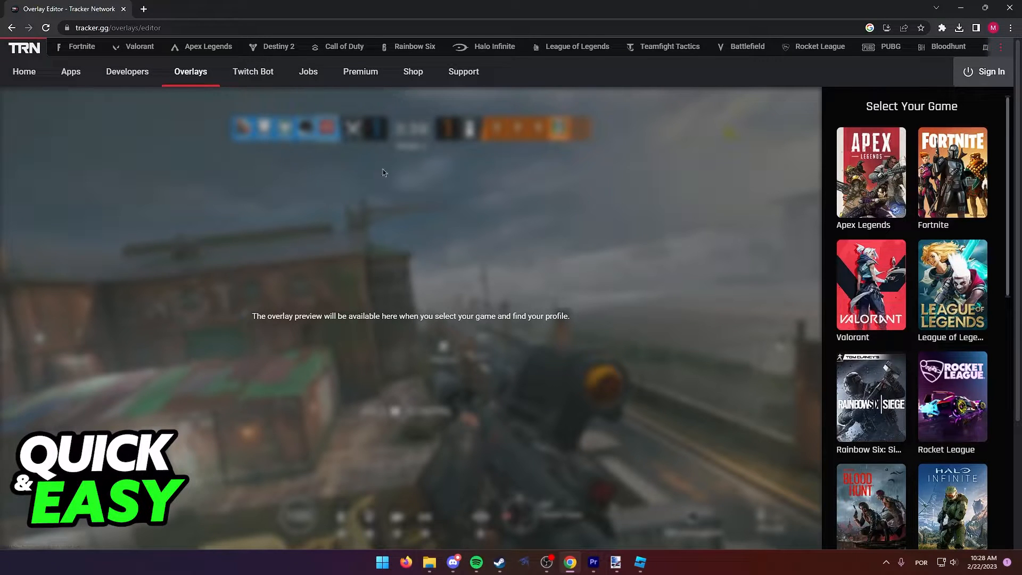
{"action": "mouse_move", "coordinate": [870, 296]}
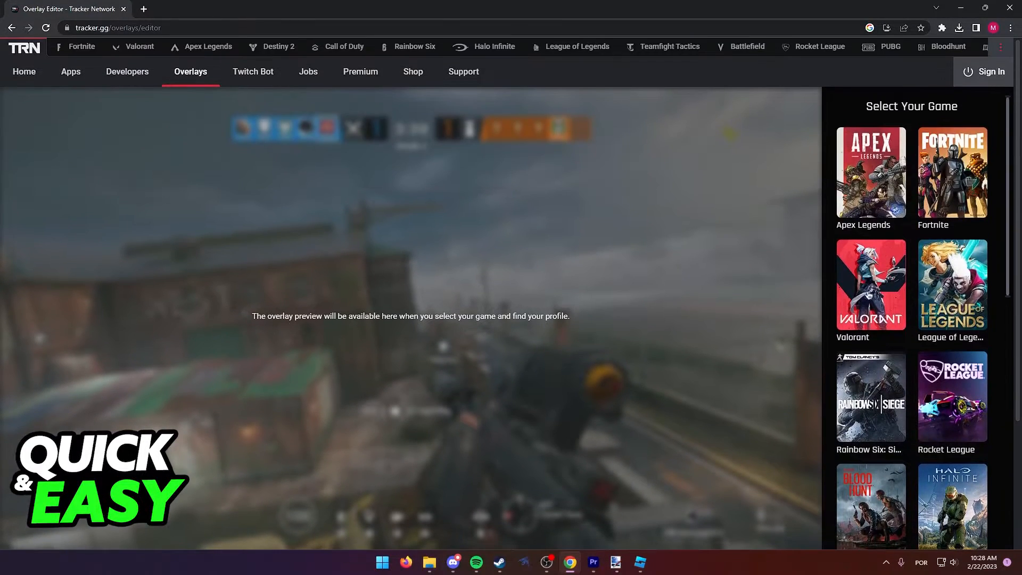
{"action": "left_click", "coordinate": [870, 283]}
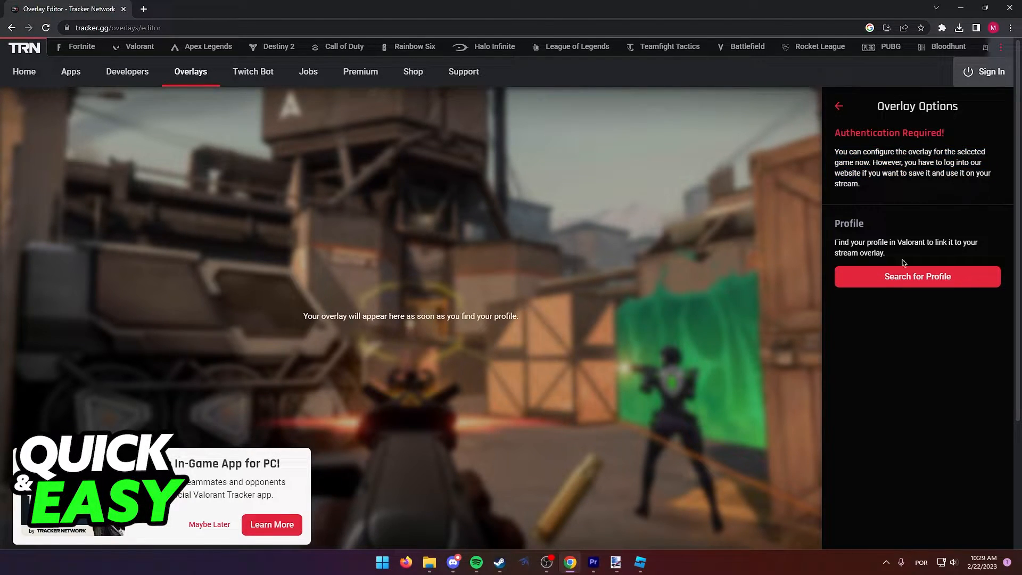
Search for and link a Valorant player profile so the overlay preview shows rank and stats
{"action": "left_click", "coordinate": [915, 276]}
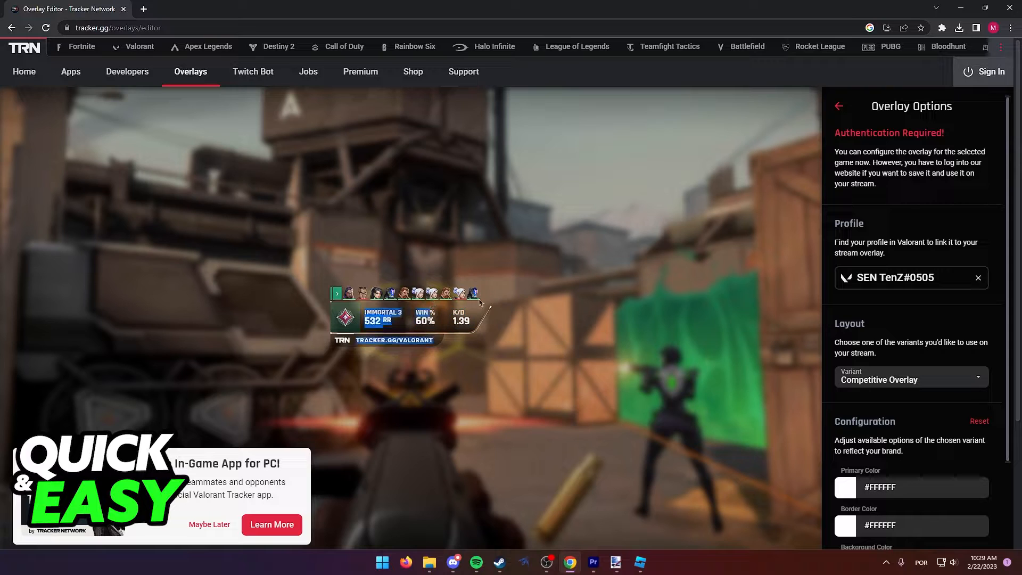
{"action": "mouse_move", "coordinate": [319, 269]}
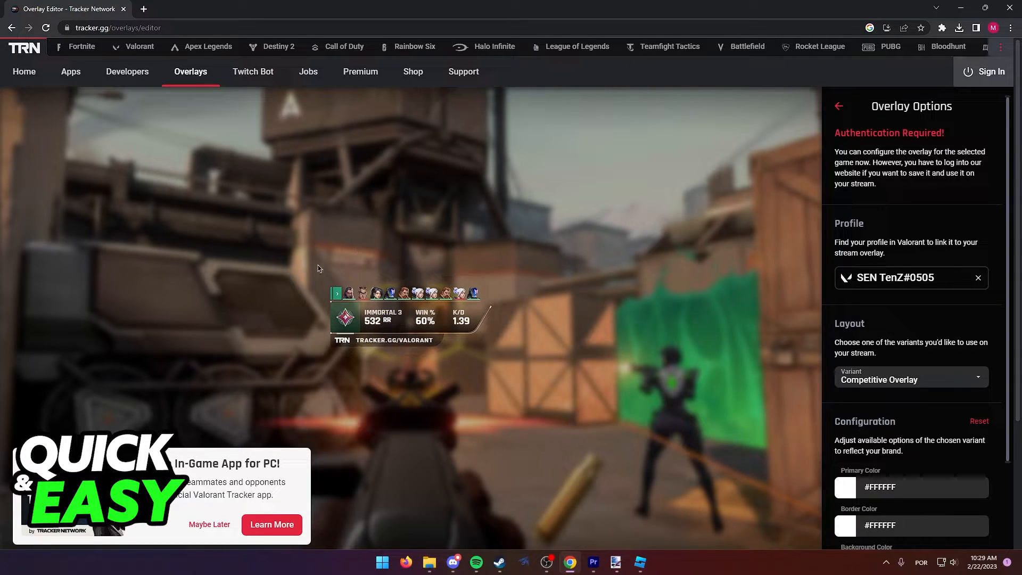
{"action": "mouse_move", "coordinate": [905, 408]}
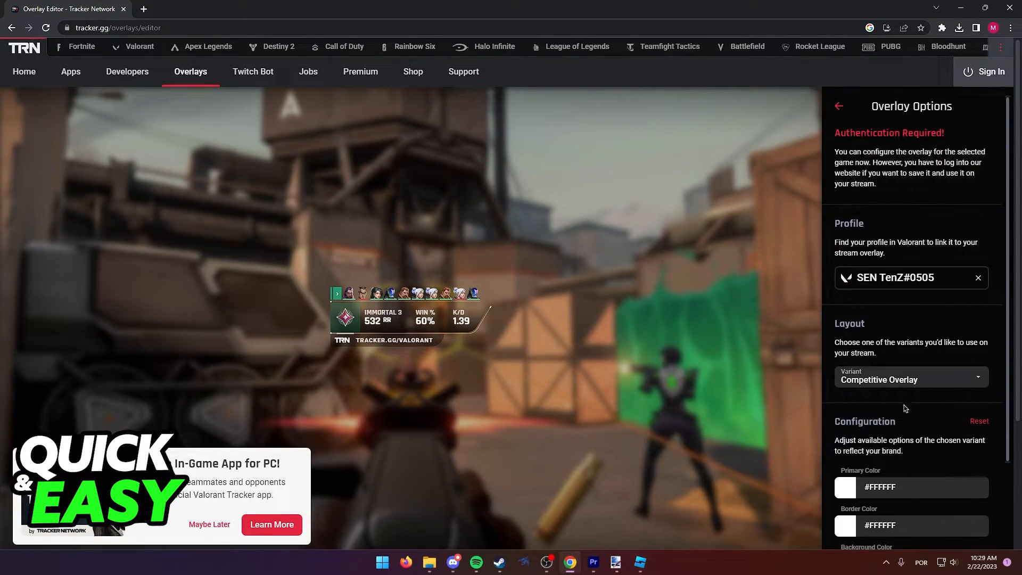
{"action": "left_click", "coordinate": [910, 379]}
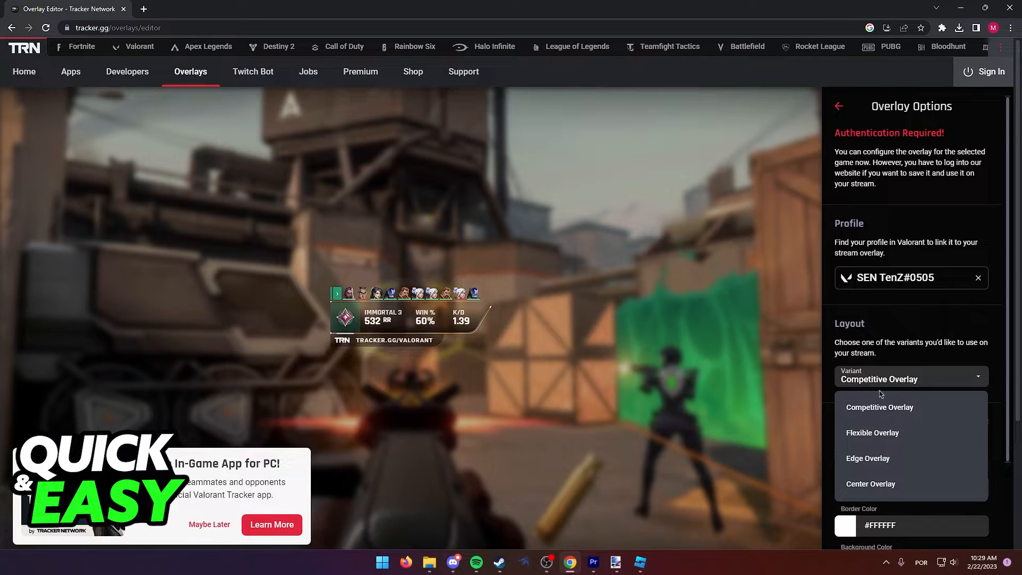
{"action": "scroll", "scroll_direction": "down", "scroll_amount": 3}
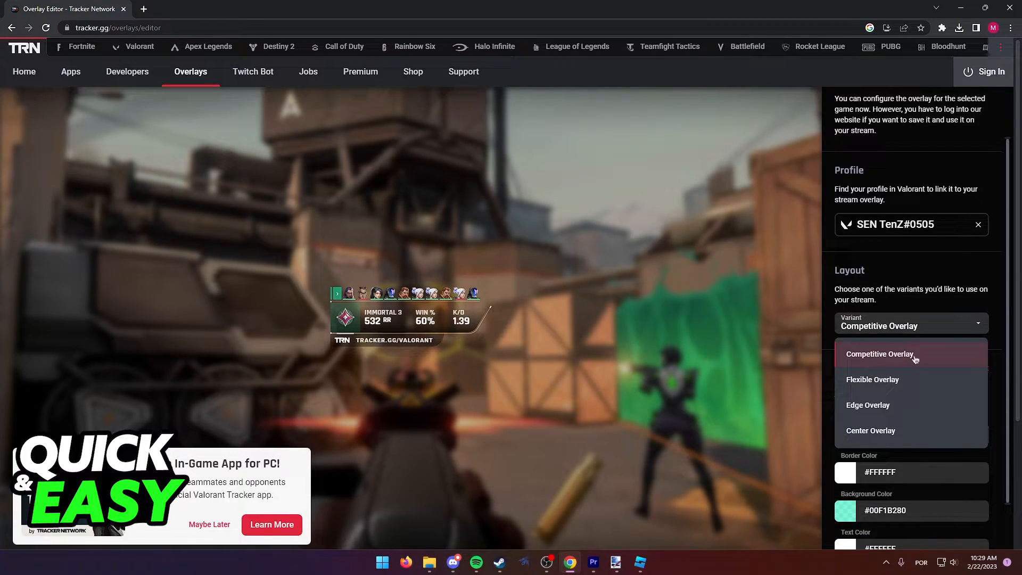
{"action": "left_click", "coordinate": [872, 379]}
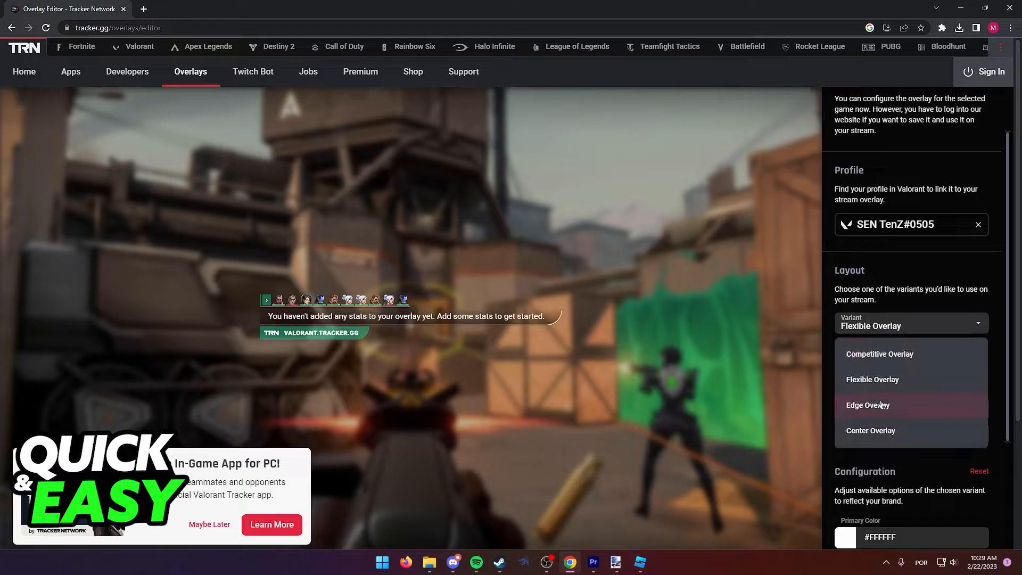
{"action": "left_click", "coordinate": [869, 430]}
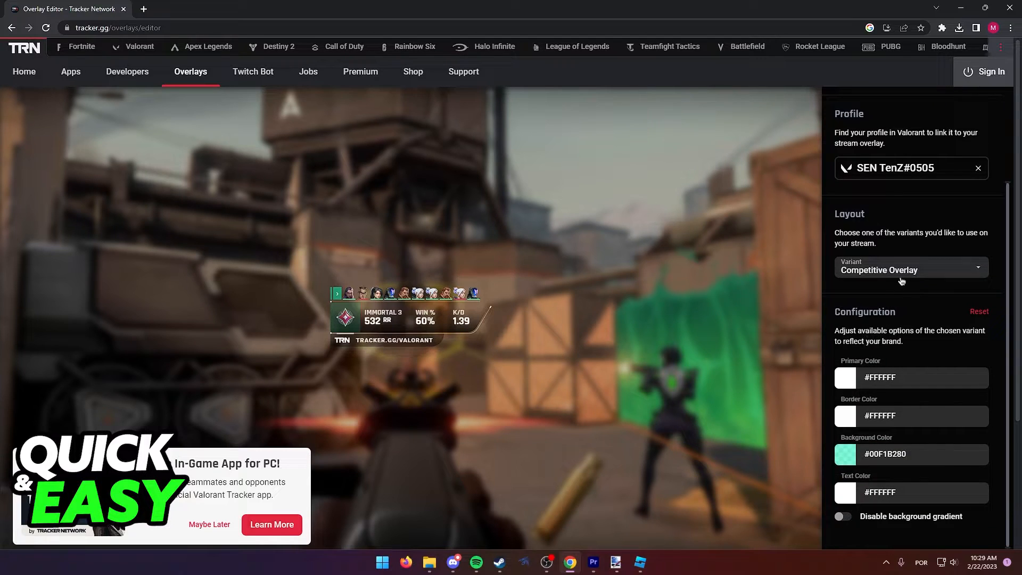
{"action": "mouse_move", "coordinate": [709, 280]}
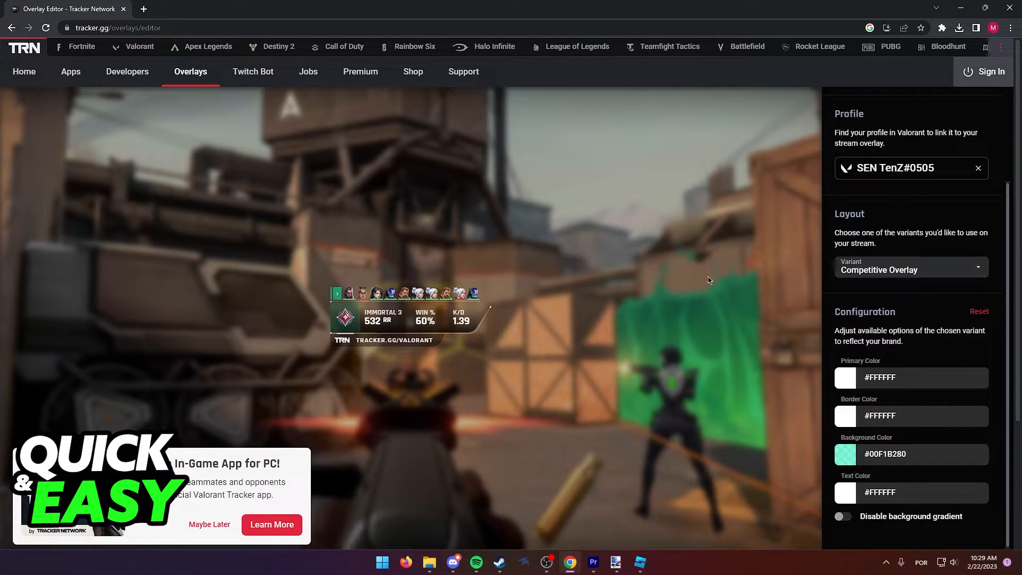
{"action": "mouse_move", "coordinate": [411, 332]}
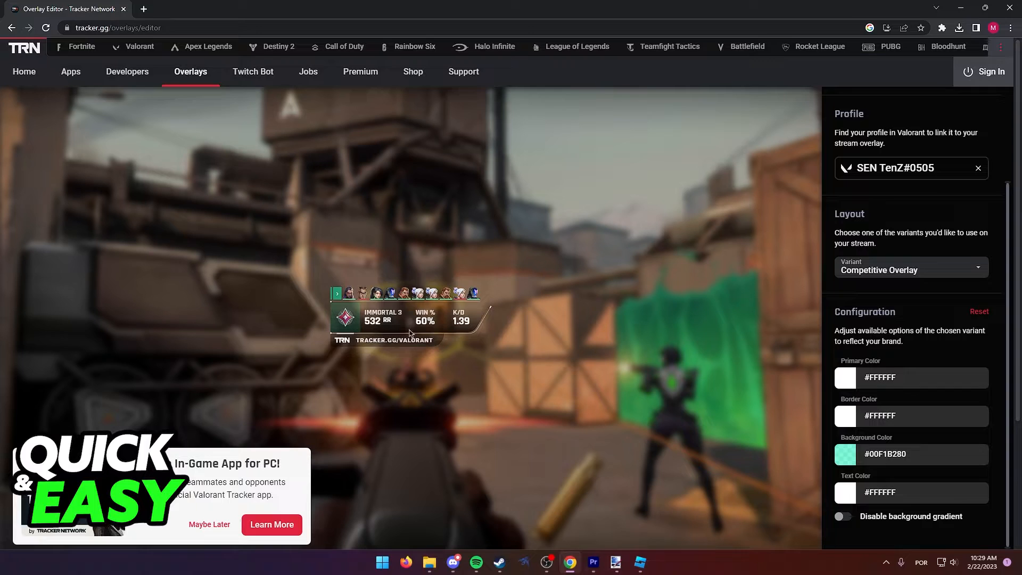
{"action": "scroll", "scroll_direction": "down", "scroll_amount": 3}
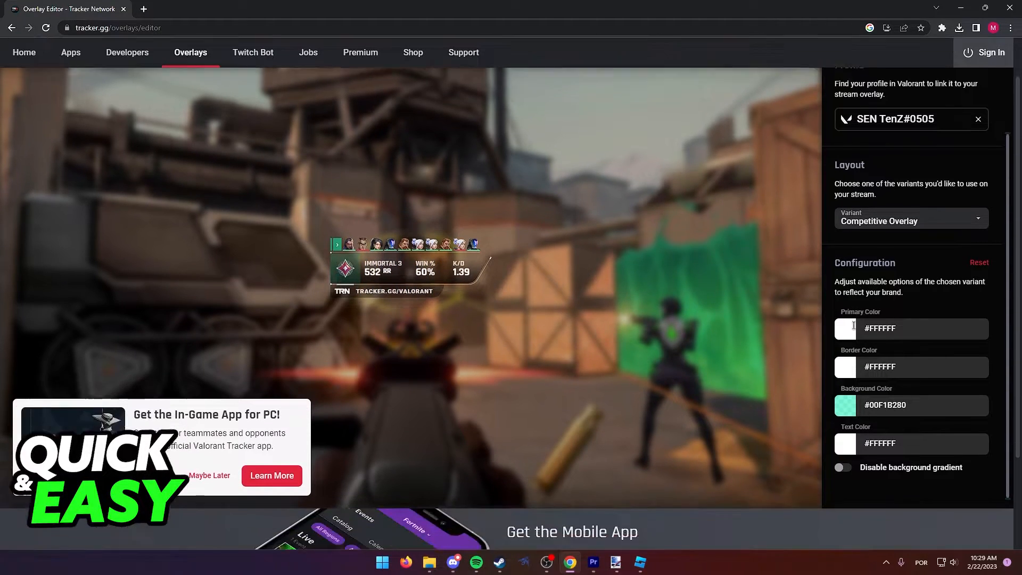
Set the Competitive Overlay's primary colour to green, with red border and pink text
{"action": "left_click", "coordinate": [845, 329]}
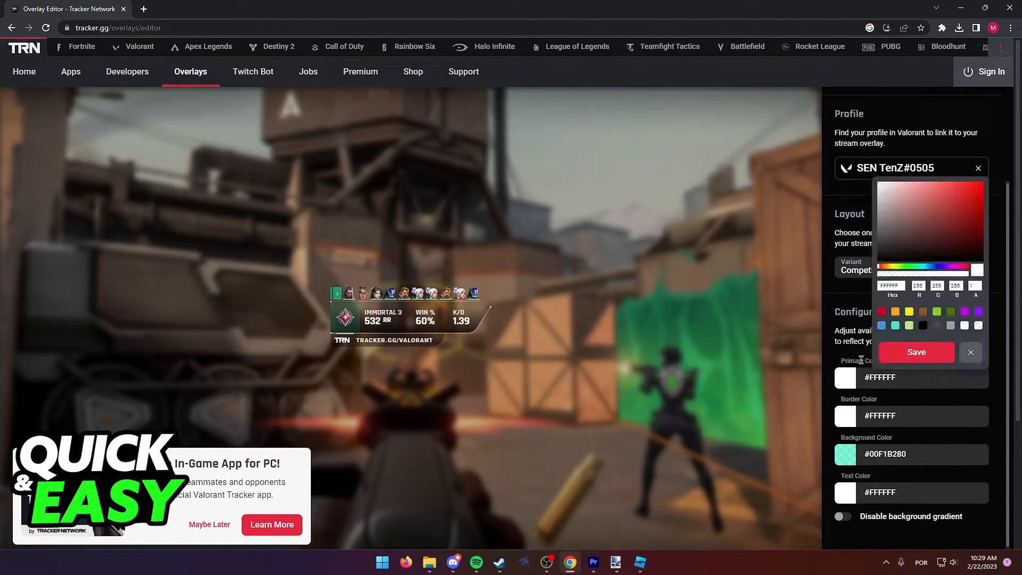
{"action": "left_click", "coordinate": [954, 222]}
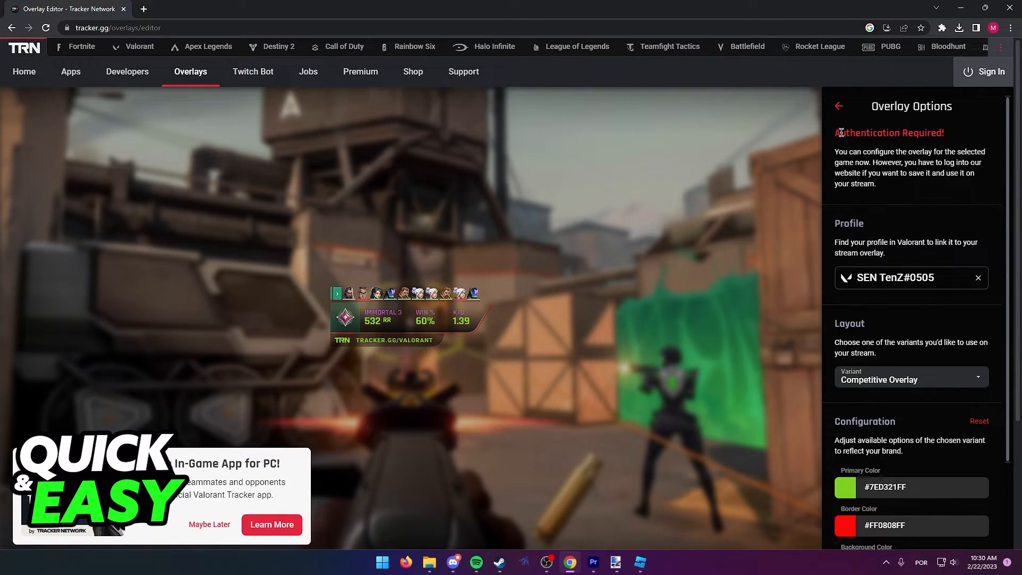
{"action": "scroll", "scroll_direction": "down", "scroll_amount": 3}
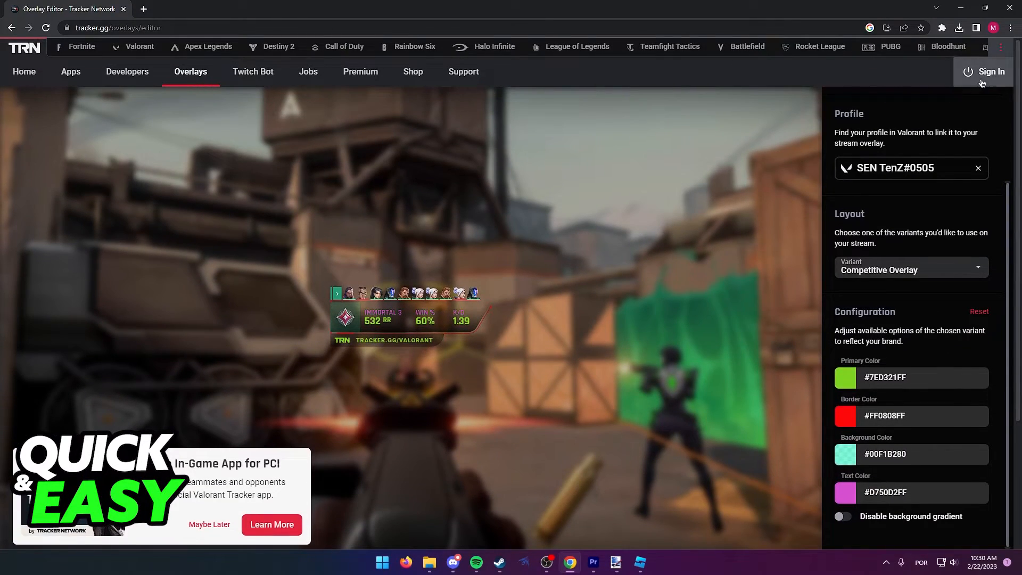
Bring up the 'Add Your Profile' panel offering profile search or Riot ID sign-in
{"action": "left_click", "coordinate": [989, 72]}
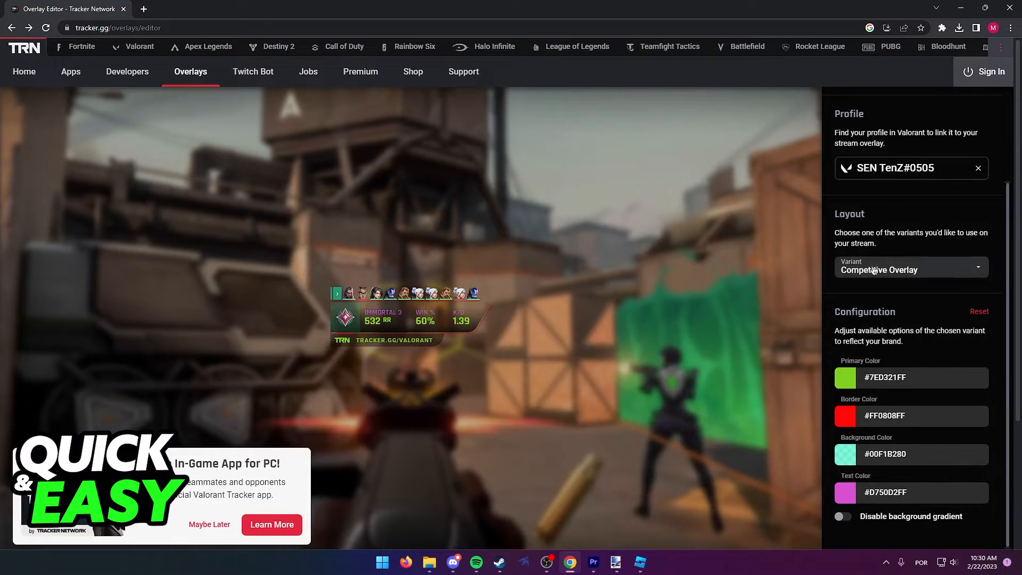
{"action": "left_click", "coordinate": [976, 167]}
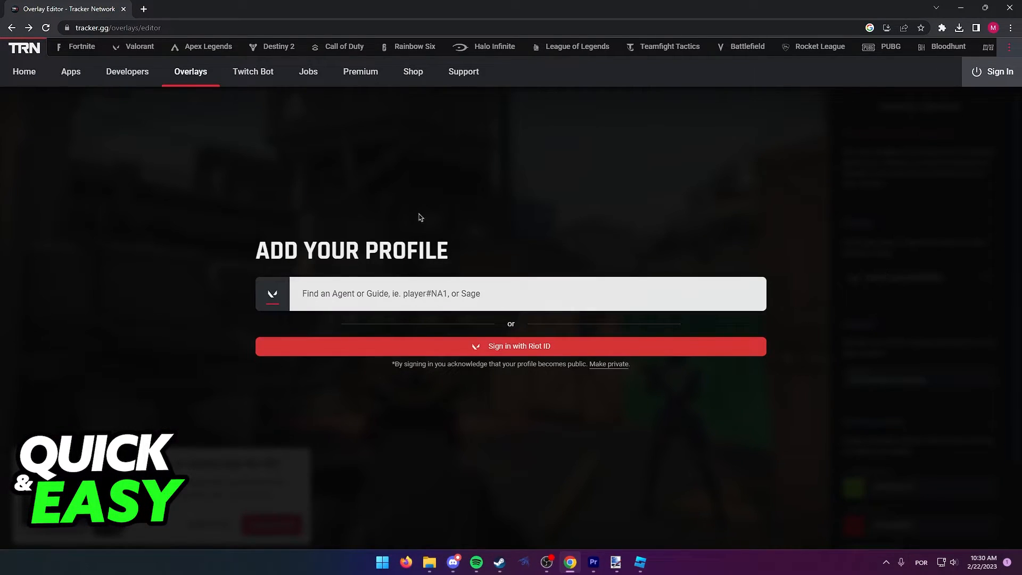
{"action": "mouse_move", "coordinate": [539, 221]}
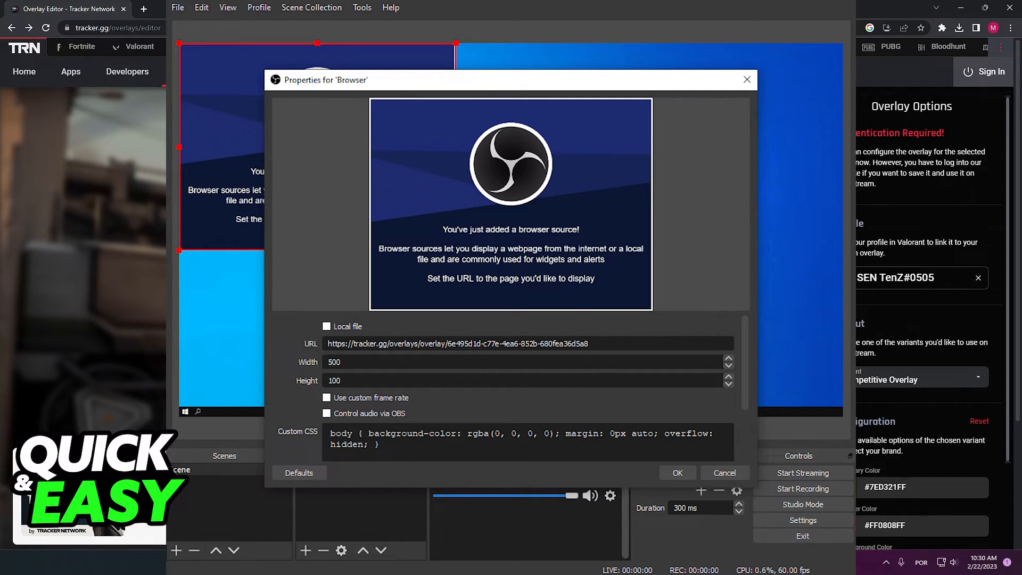
Confirm the 500 by 100 Browser source with the overlay URL so it appears in the OBS preview
{"action": "left_click", "coordinate": [677, 473]}
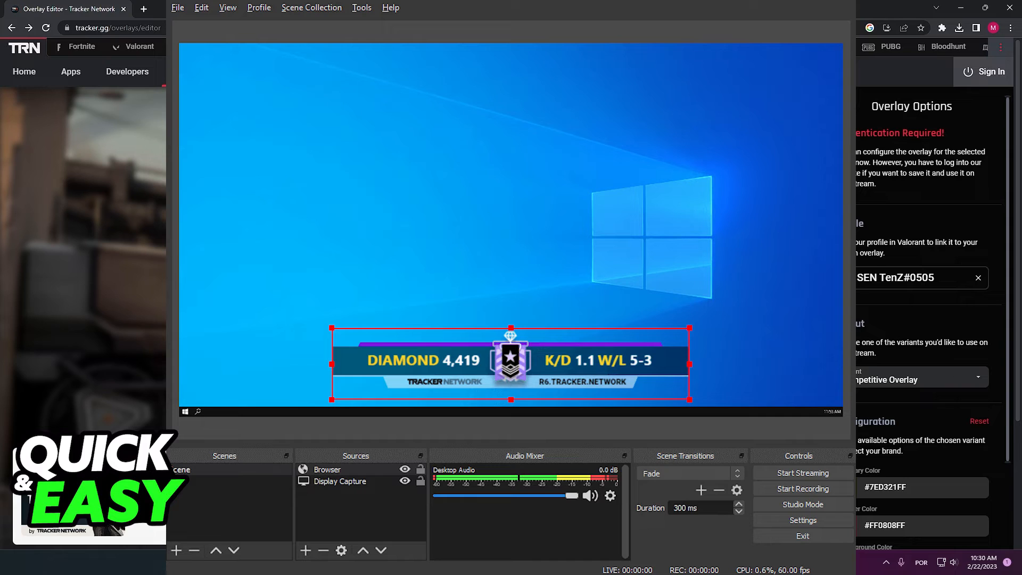